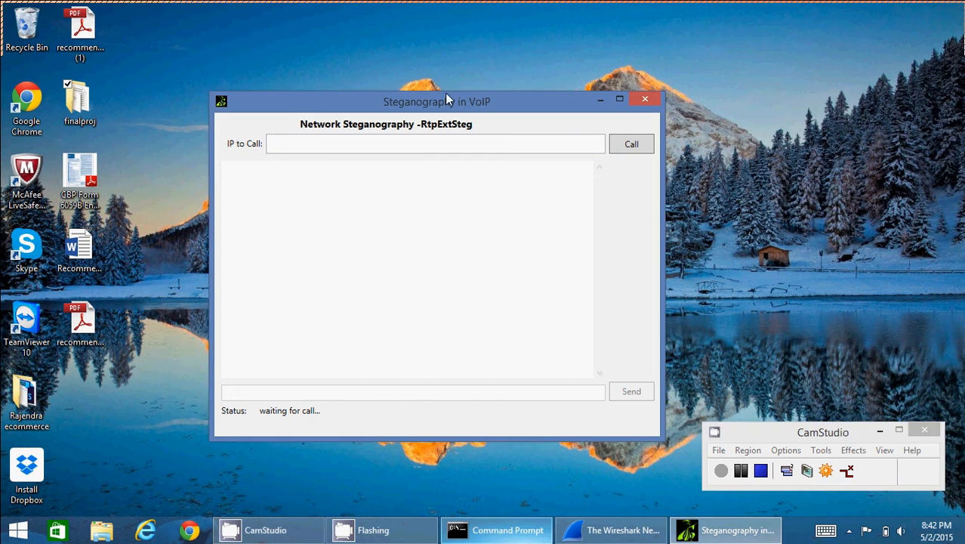
mouse_move(462, 136)
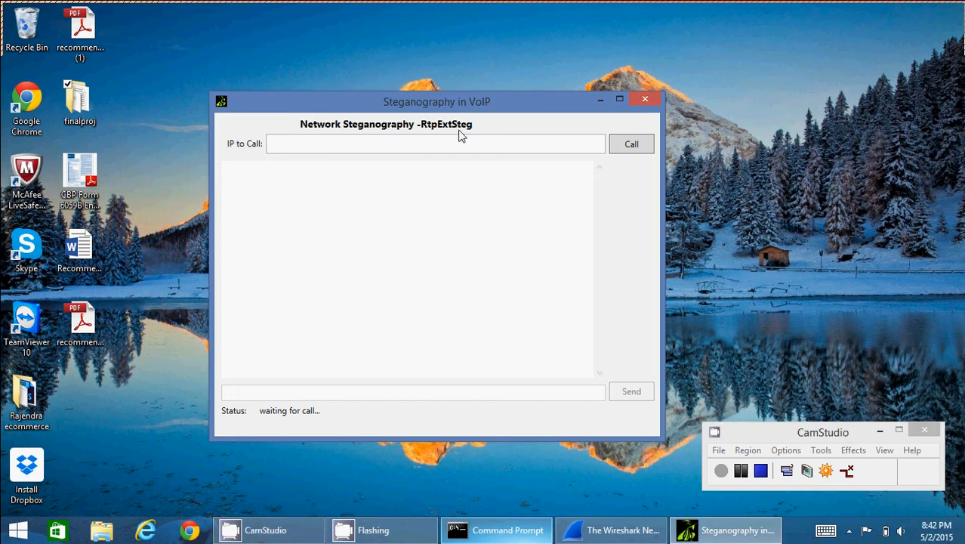
mouse_move(571, 450)
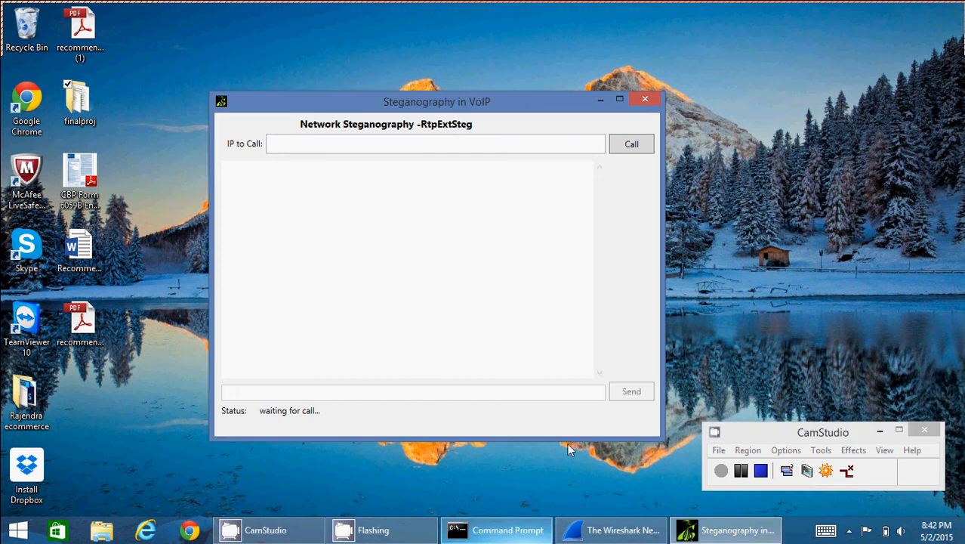
mouse_move(785, 295)
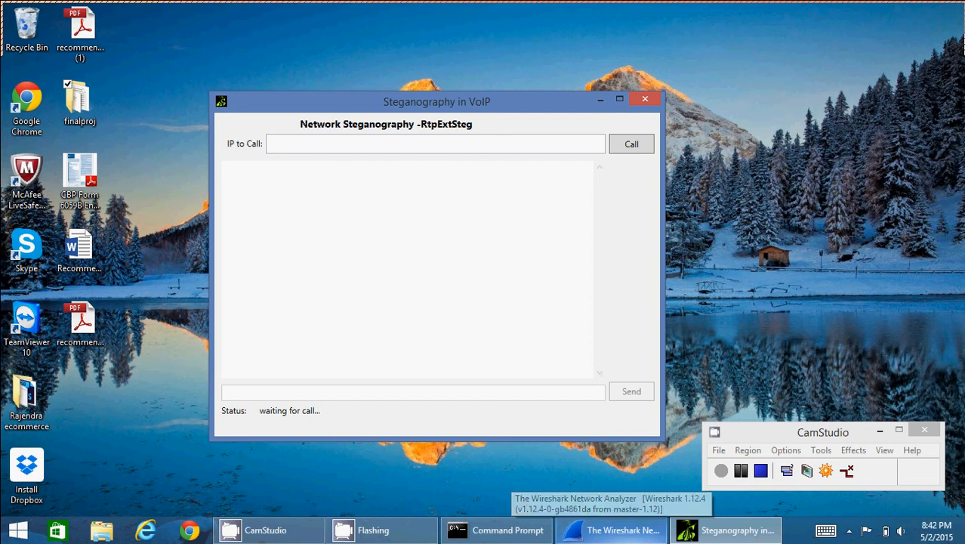
- Bring the live Wi-Fi capture window forward to watch the first SSDP packet arrive
left_click(610, 528)
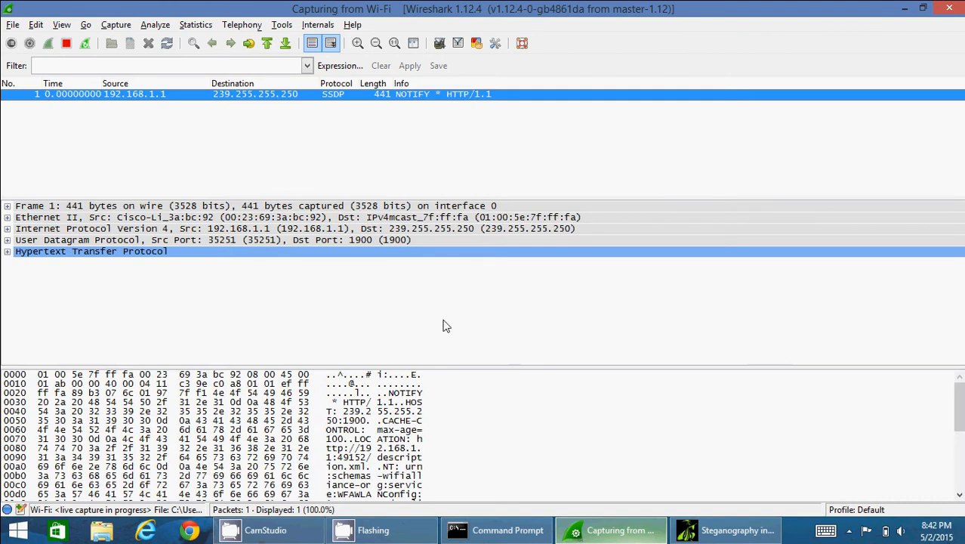
mouse_move(453, 129)
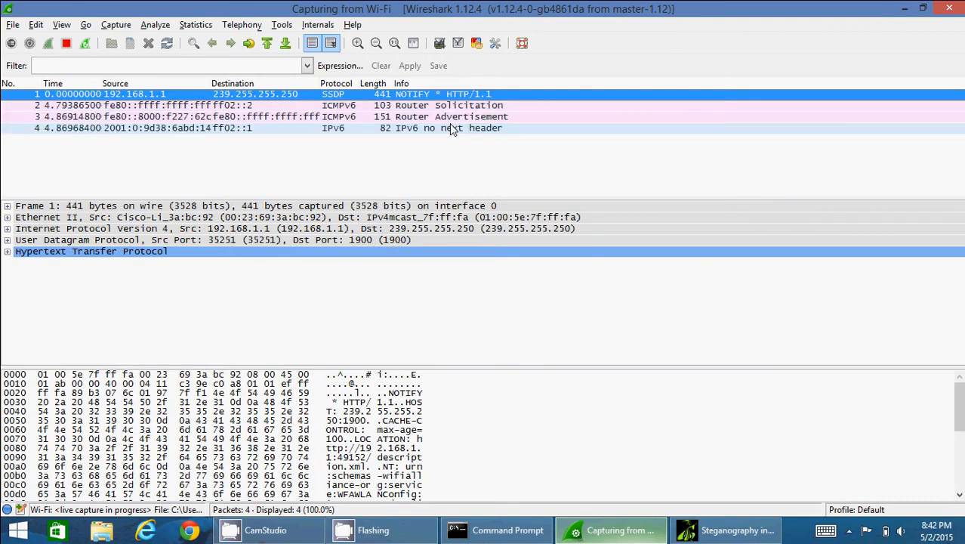
mouse_move(408, 136)
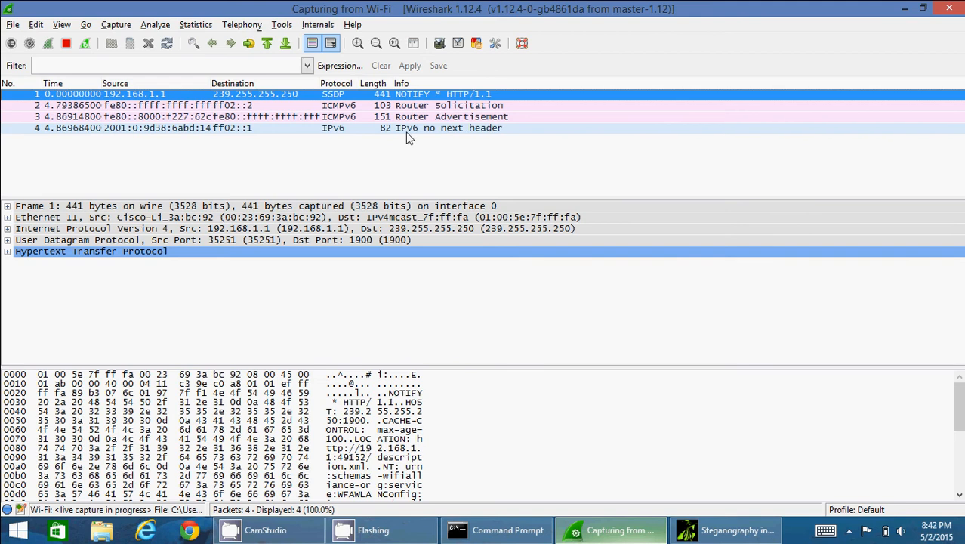
mouse_move(528, 375)
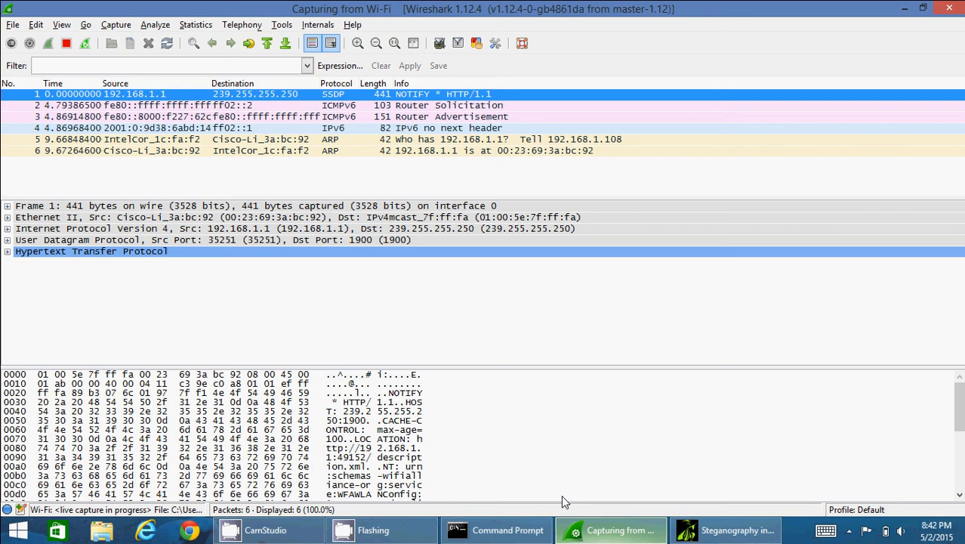
- Answer the incoming call in RtpExtSteg so the RTP voice stream starts flowing
left_click(736, 529)
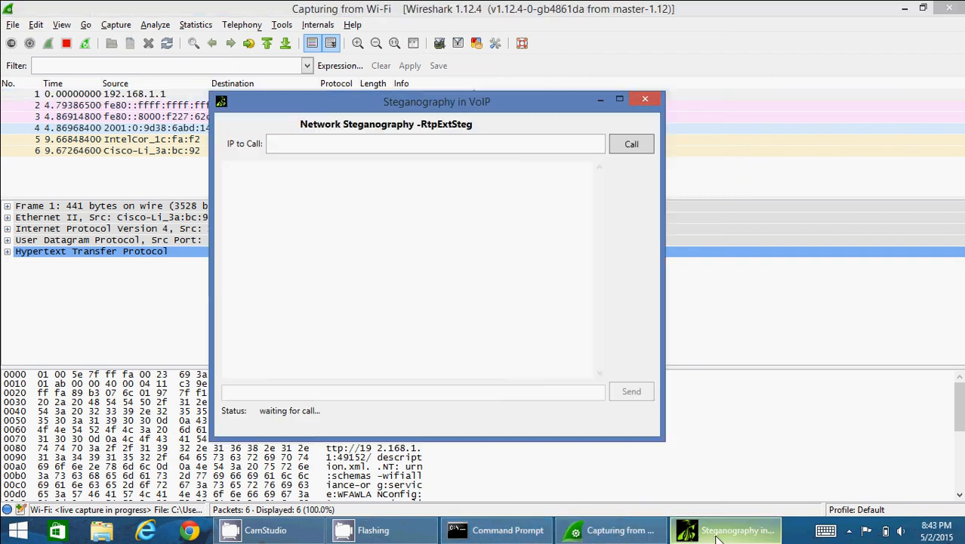
mouse_move(619, 529)
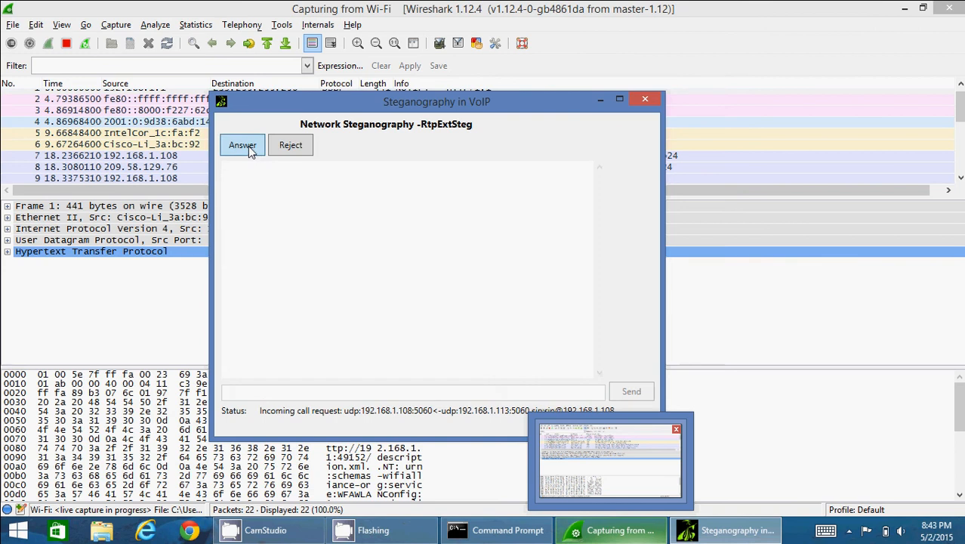
left_click(242, 145)
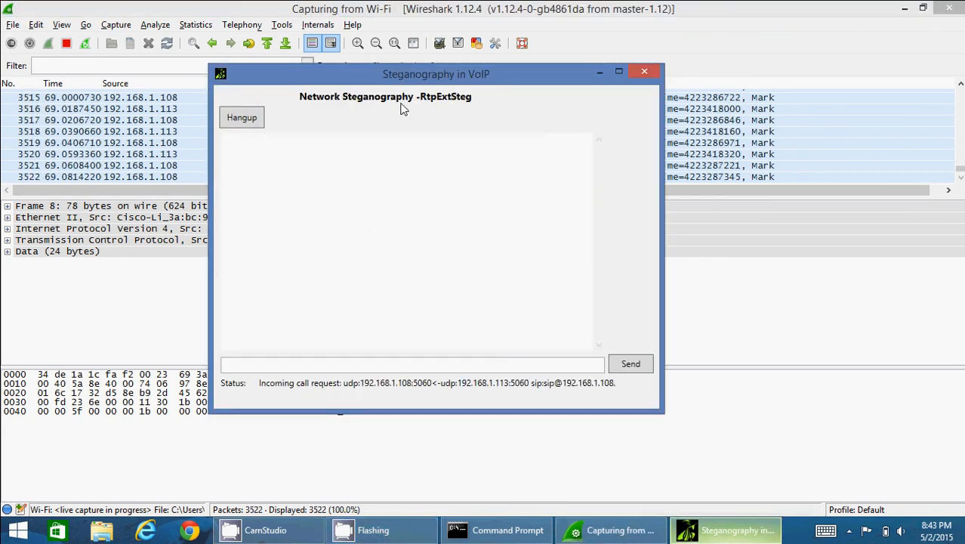
- Move the RtpExtSteg call window down-right so Wireshark's RTP G.711 packets show above it
left_click_drag(435, 74, 483, 168)
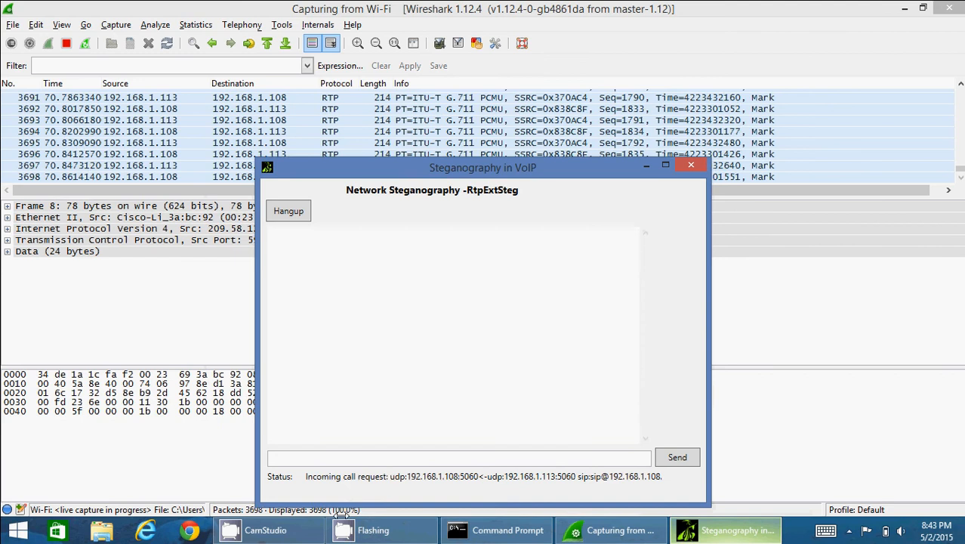
left_click(460, 456)
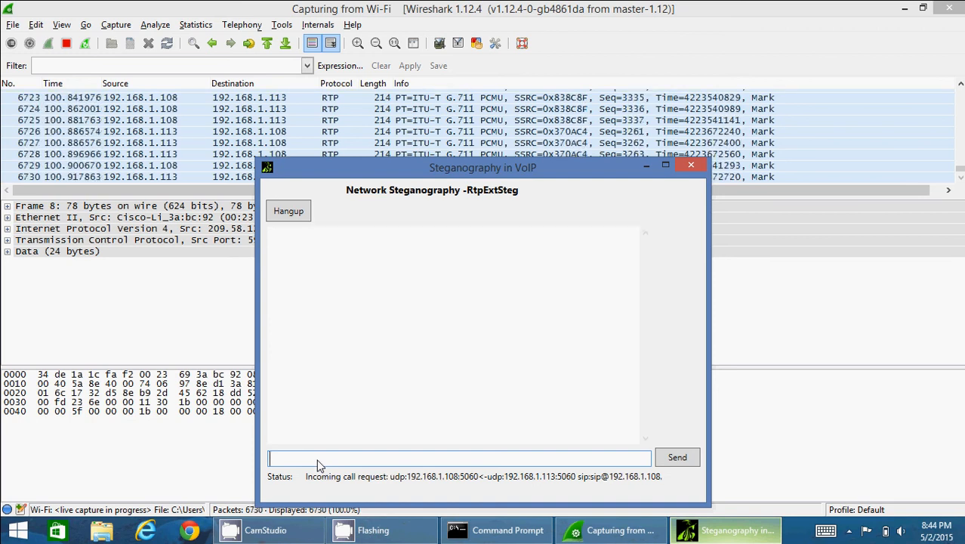
- Send the hidden chat message 'how you doing' through the call
type("how you")
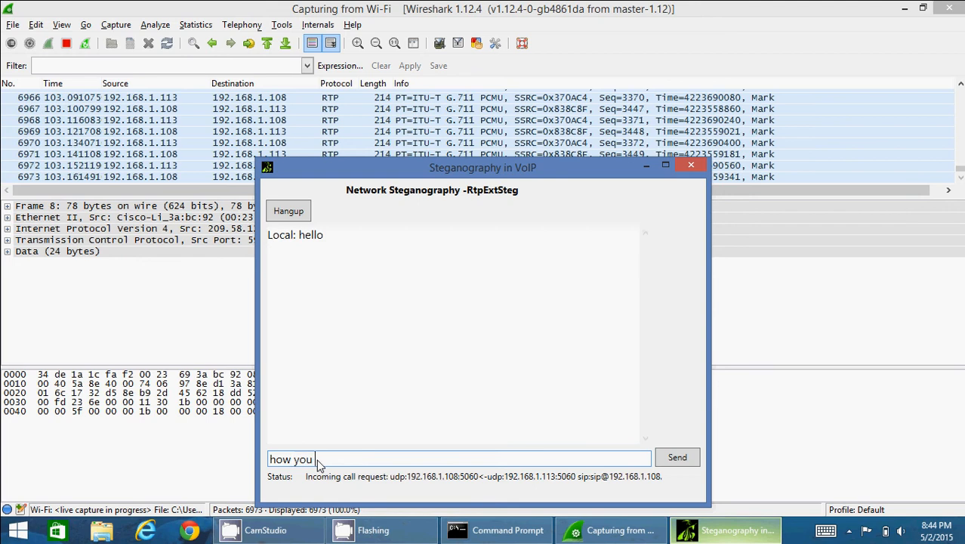
left_click(676, 456)
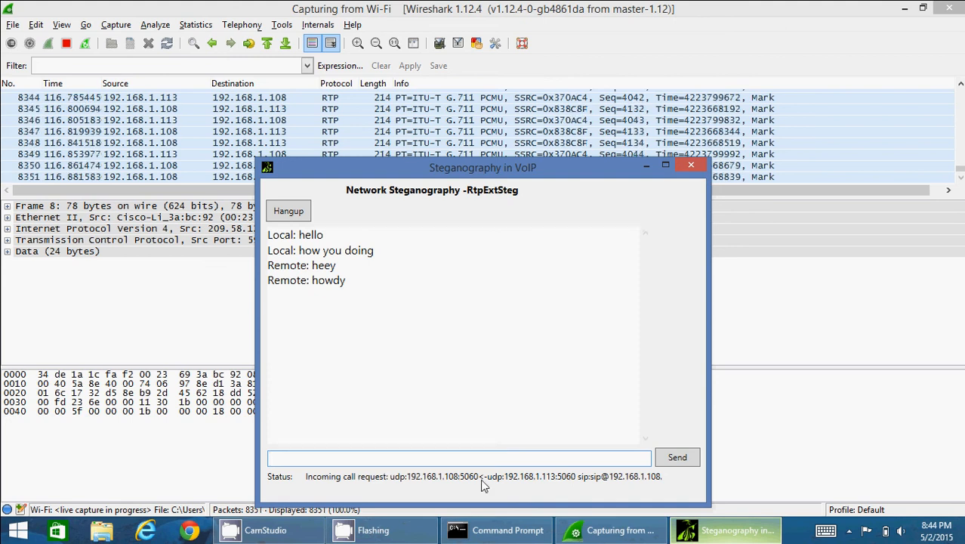
mouse_move(444, 398)
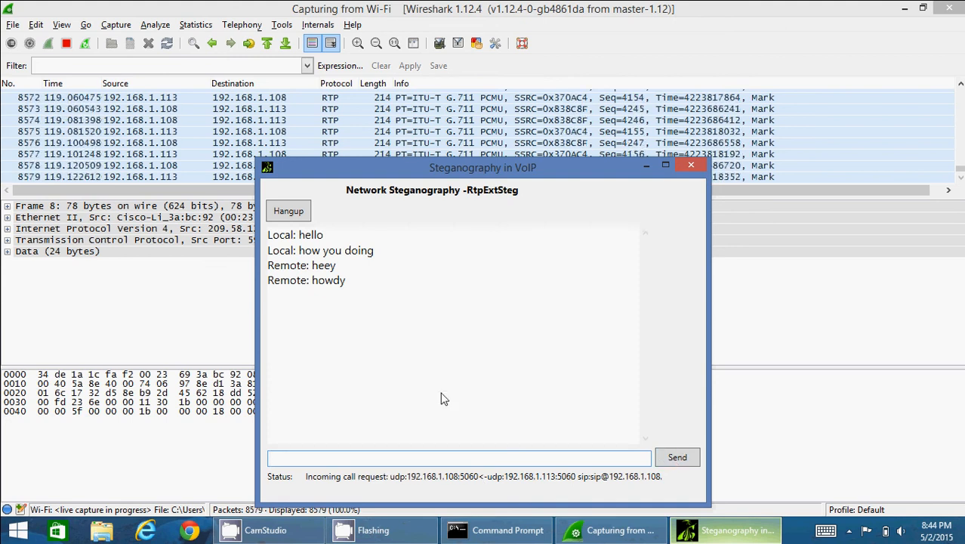
- Hang up the call and bring Wireshark forward to its SIP BYE and RTP packets
left_click(286, 210)
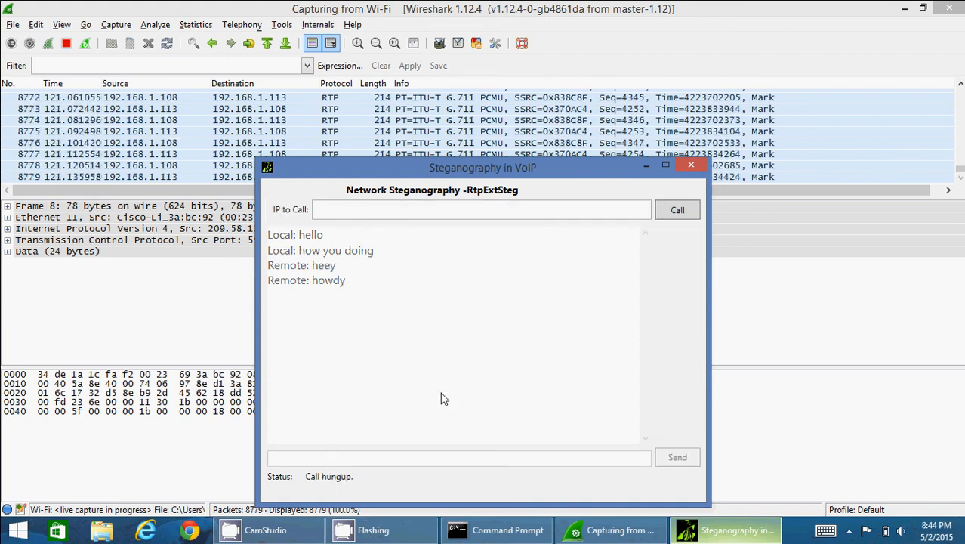
left_click(690, 165)
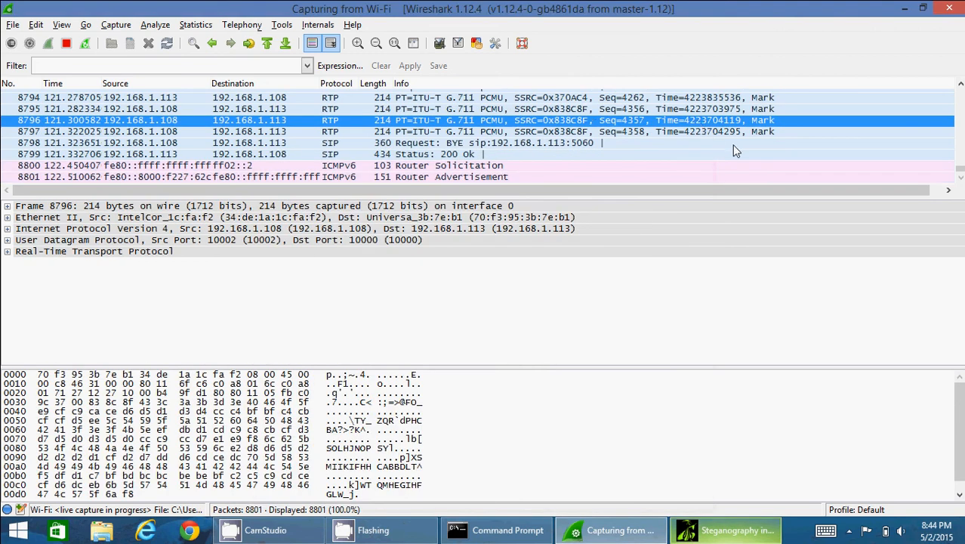
mouse_move(661, 286)
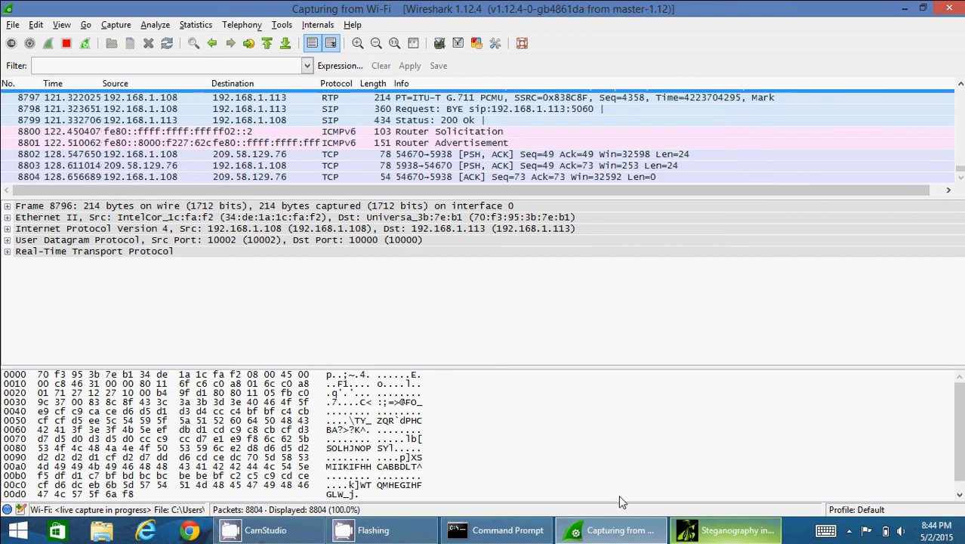
left_click(727, 529)
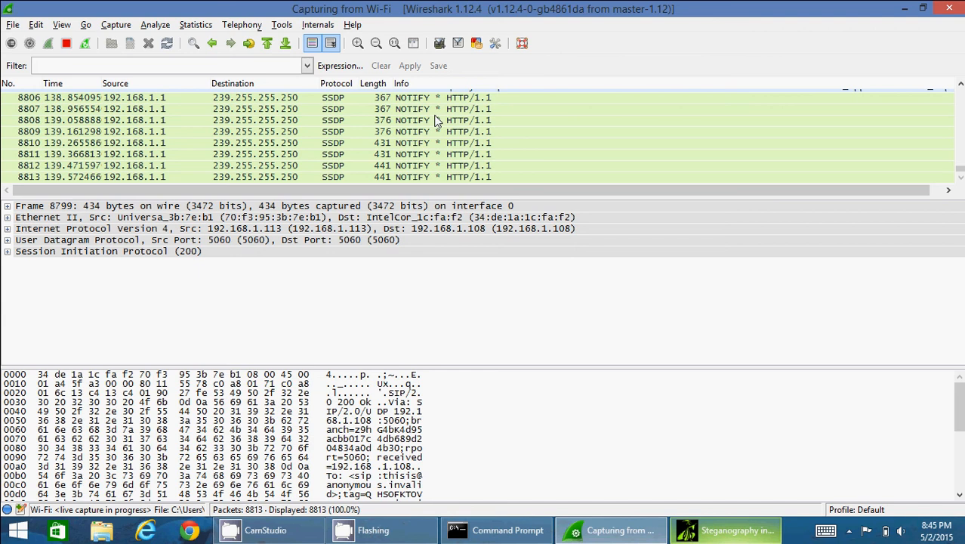
mouse_move(652, 170)
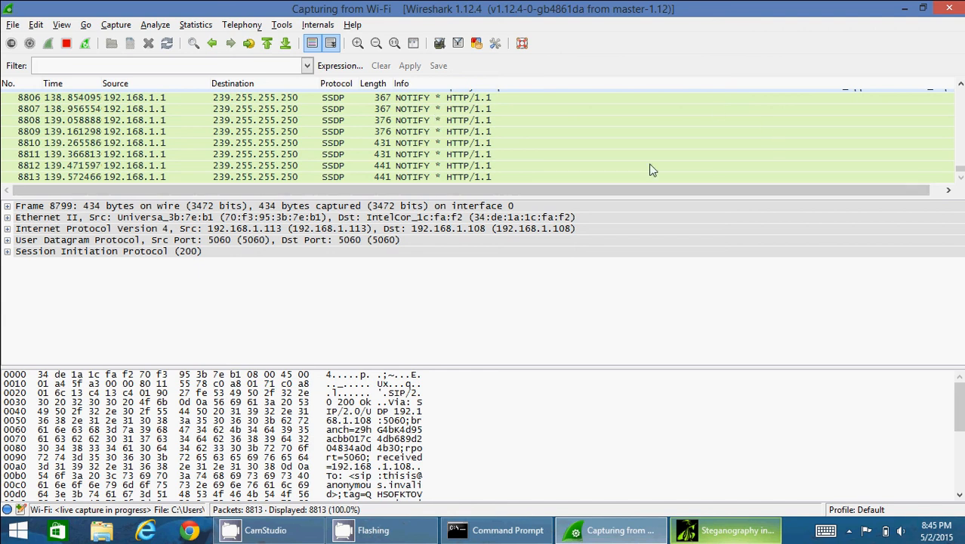
mouse_move(666, 205)
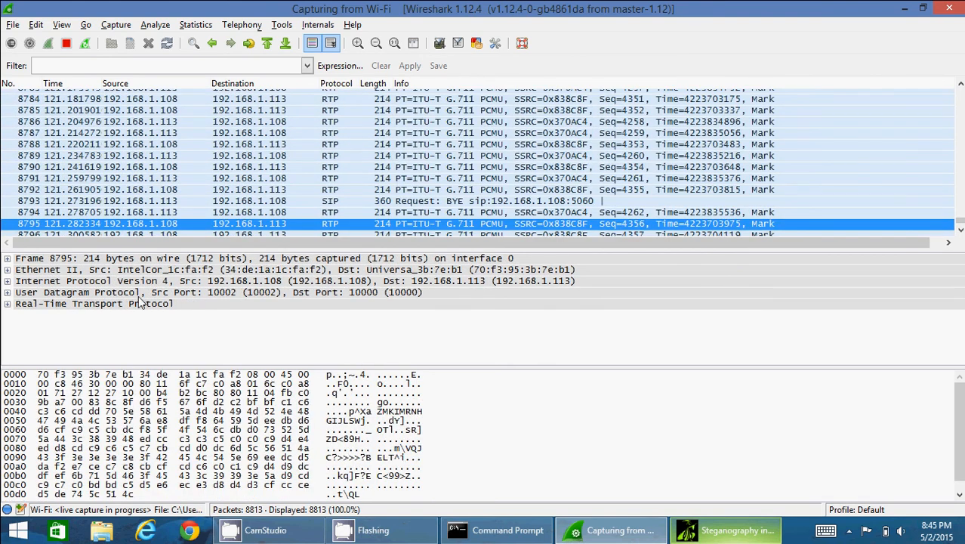
mouse_move(242, 374)
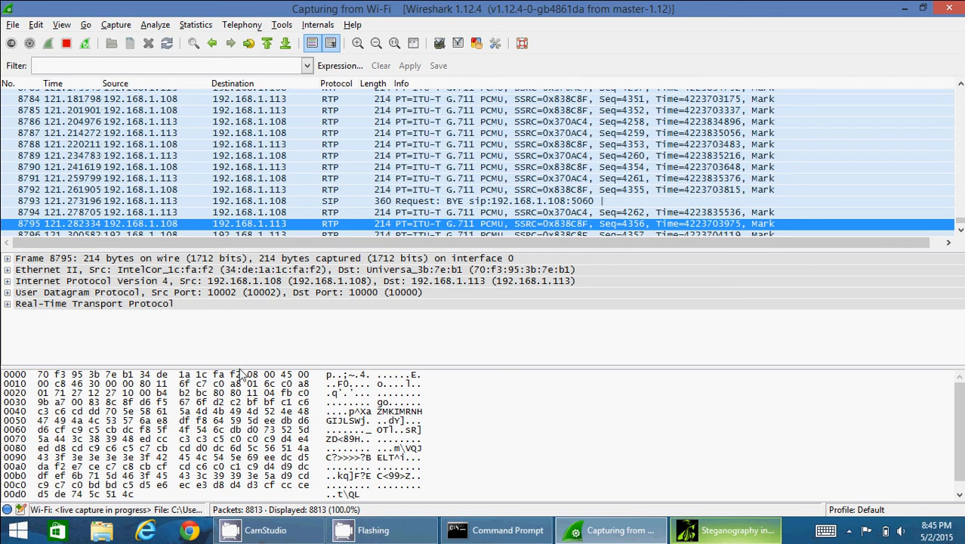
- Expand the RTP header showing version 2 with Padding and Extension flags false
left_click(6, 302)
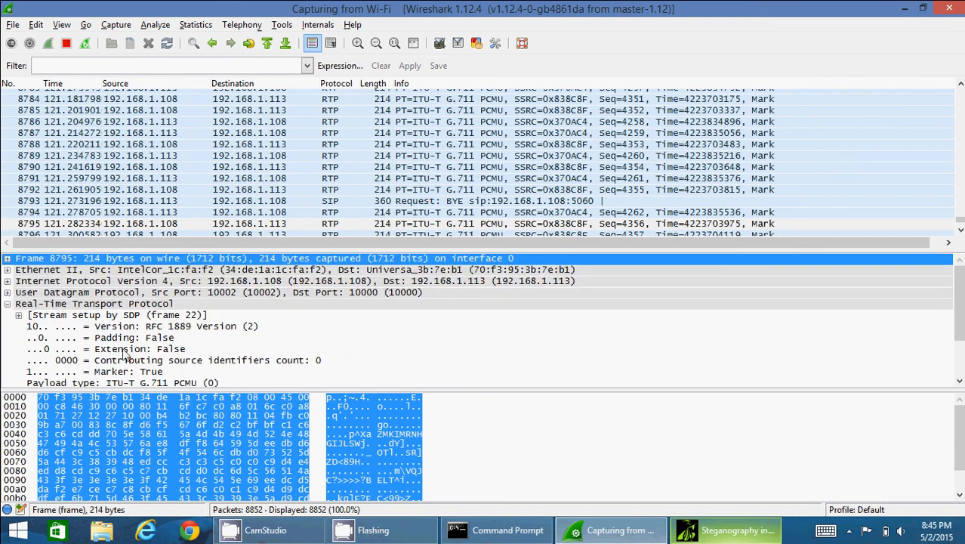
left_click(114, 338)
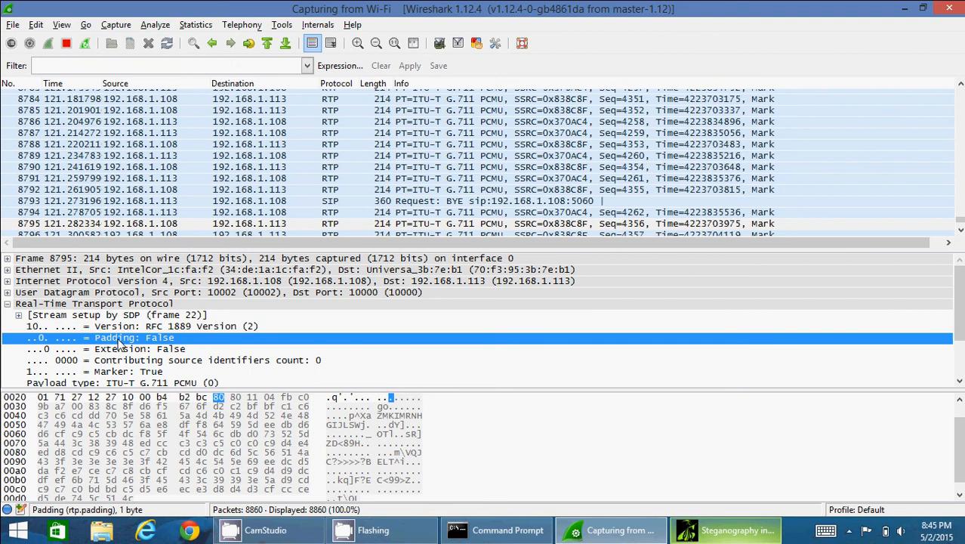
left_click(139, 347)
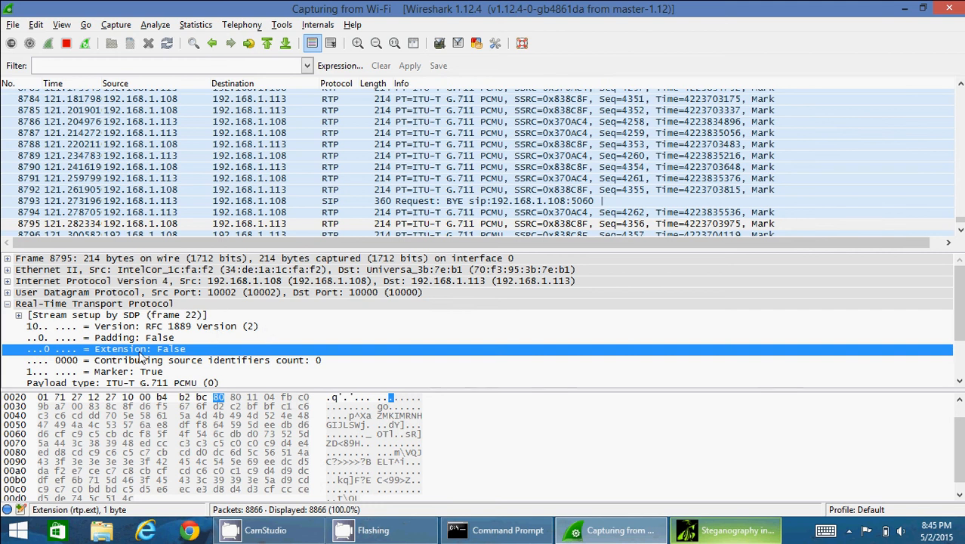
mouse_move(236, 359)
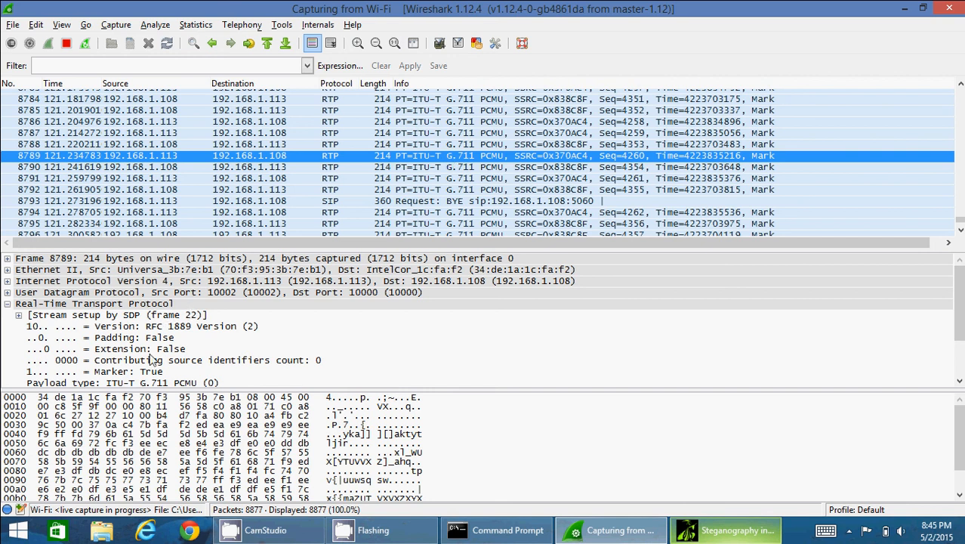
mouse_move(314, 342)
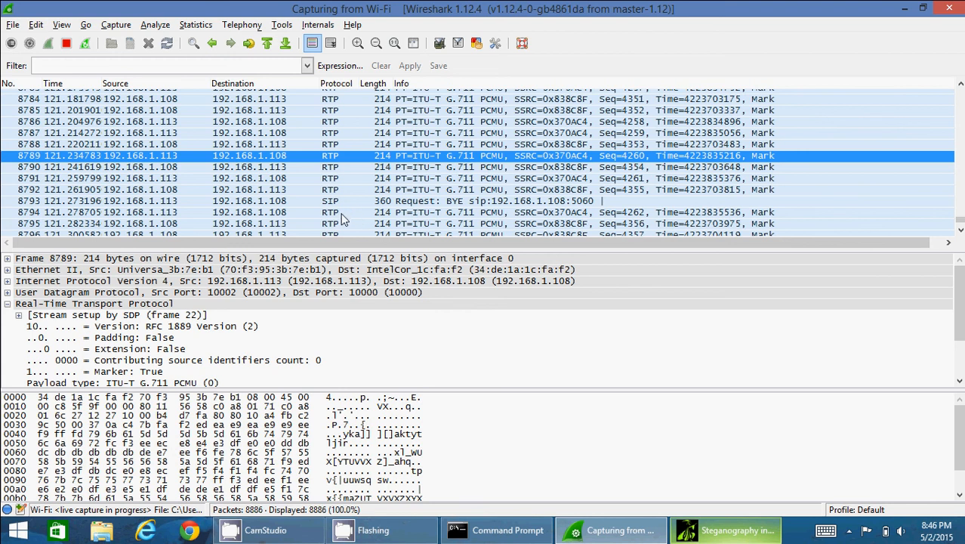
mouse_move(219, 278)
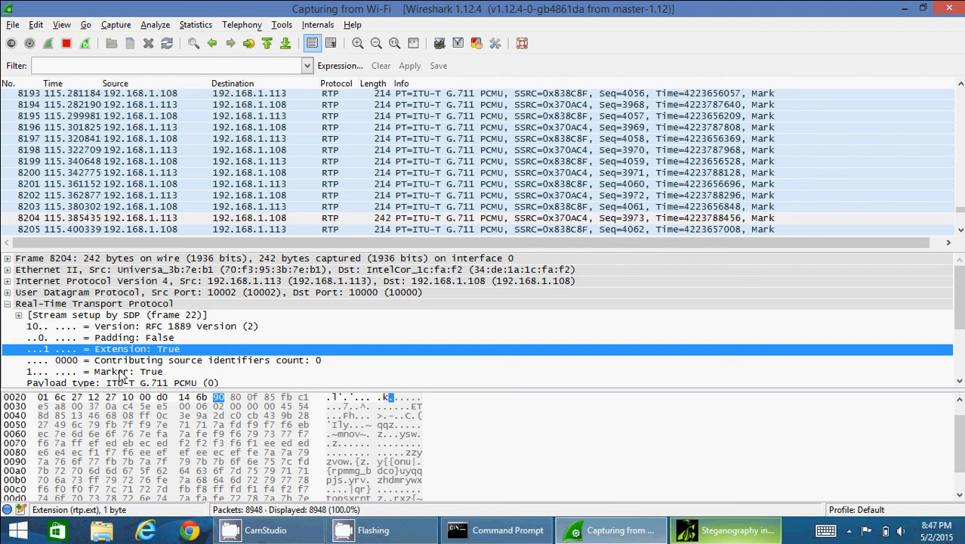
- Select packet 8204's profile-defined extension identifier 0x5ee5 beside extension length 6
left_click(120, 381)
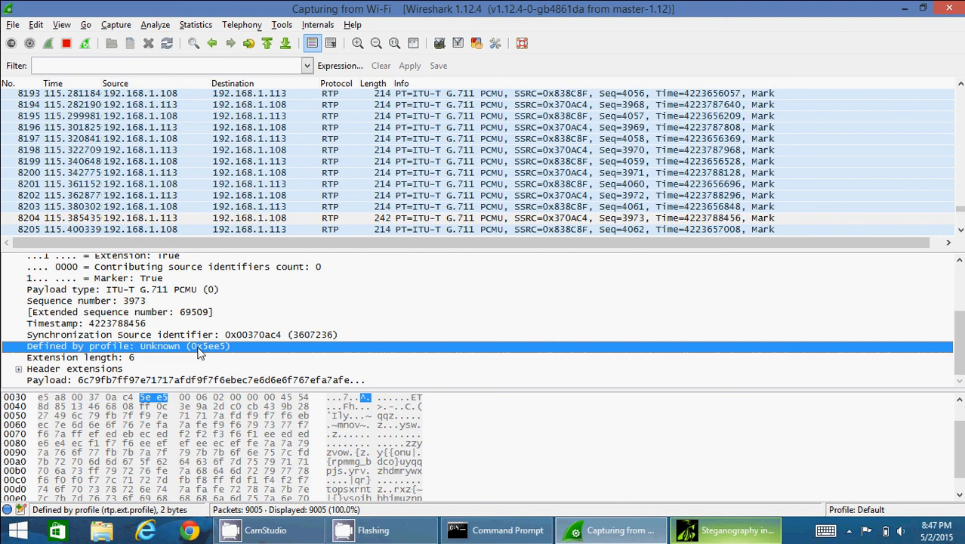
mouse_move(69, 360)
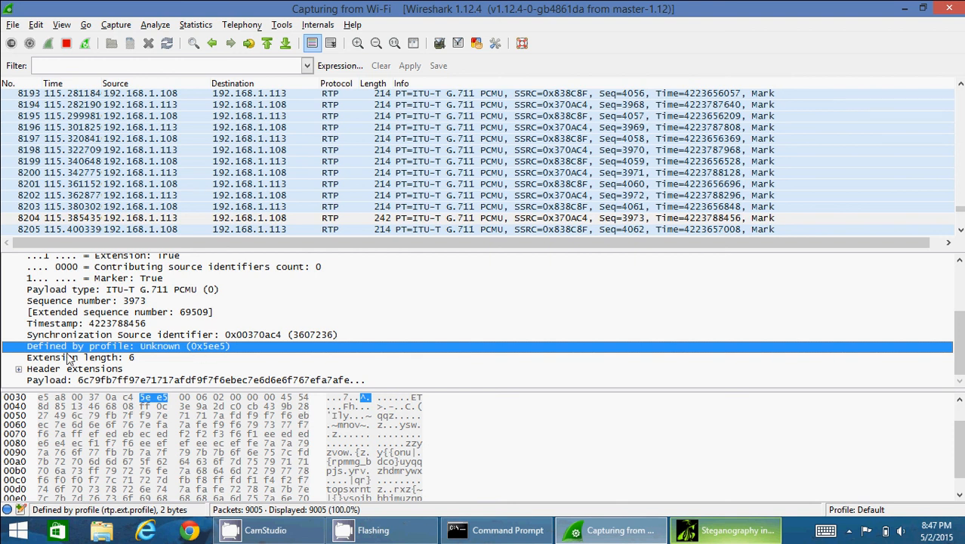
- Expand extension length 6 into header extension values 0x02000000 and 0x45548d85 carrying hidden data
left_click(81, 356)
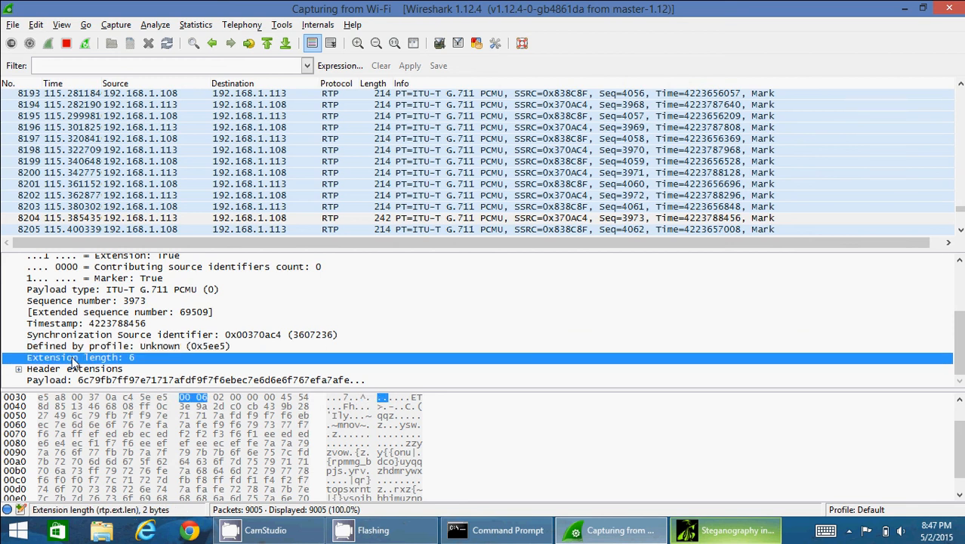
mouse_move(184, 404)
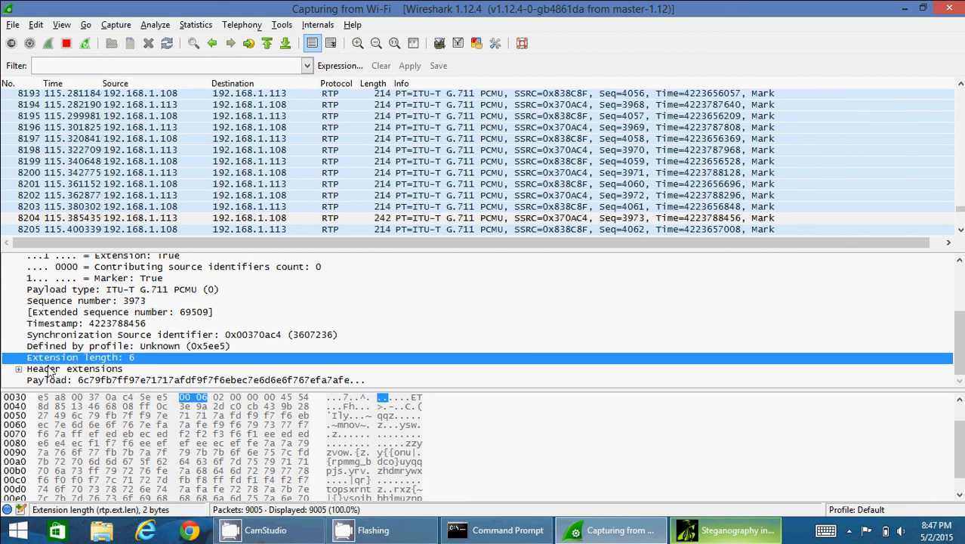
left_click(74, 369)
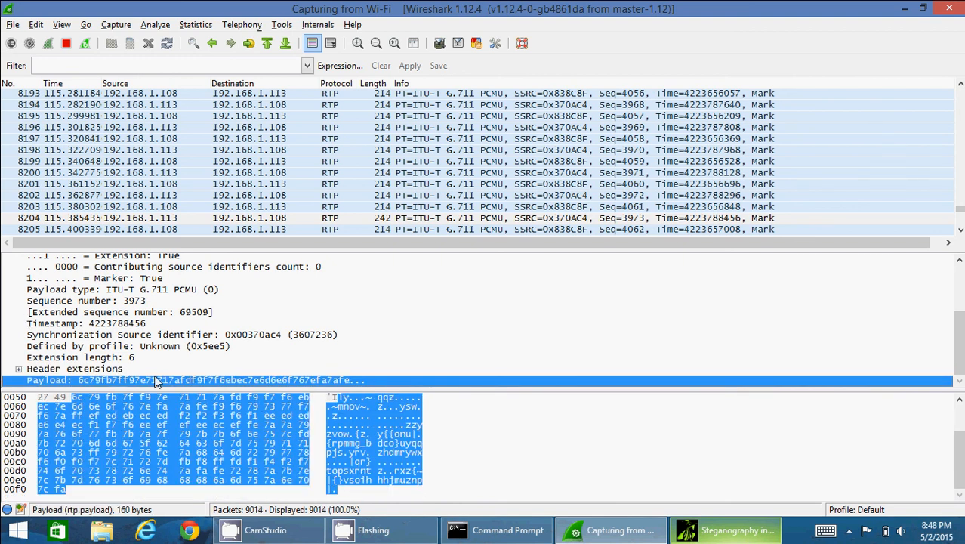
mouse_move(190, 428)
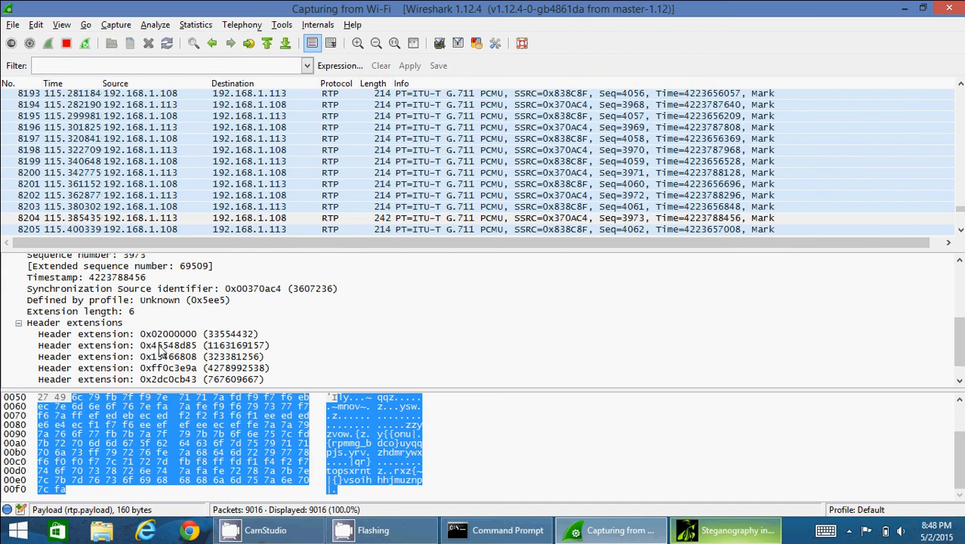
left_click(166, 333)
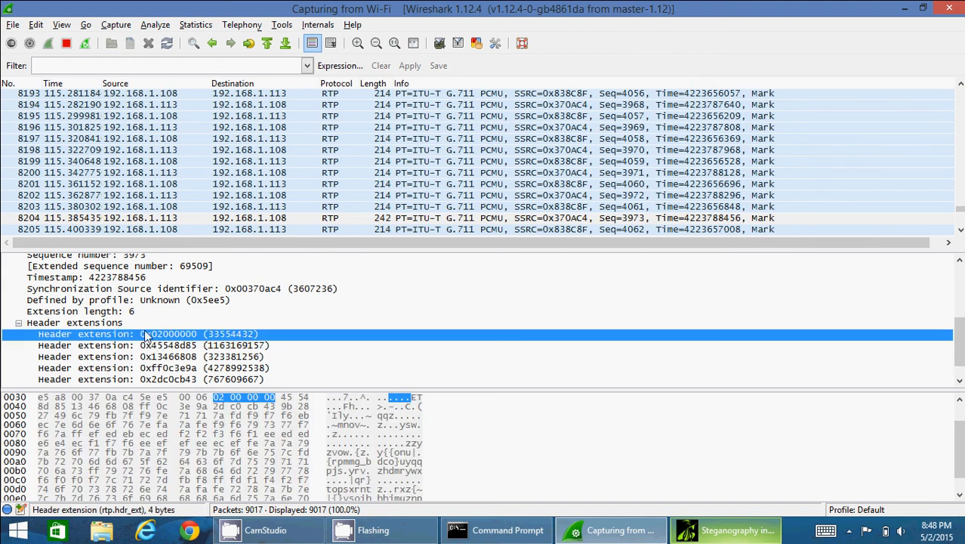
left_click(151, 345)
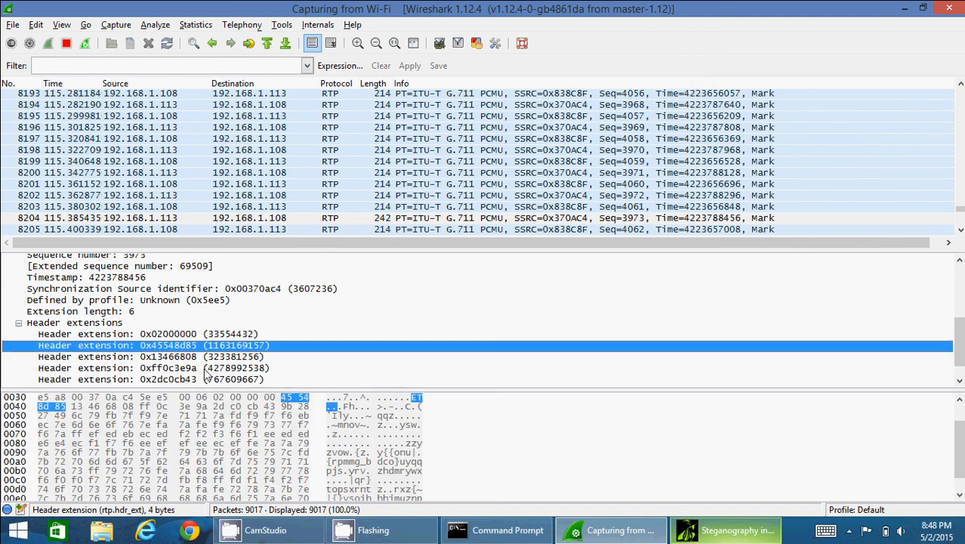